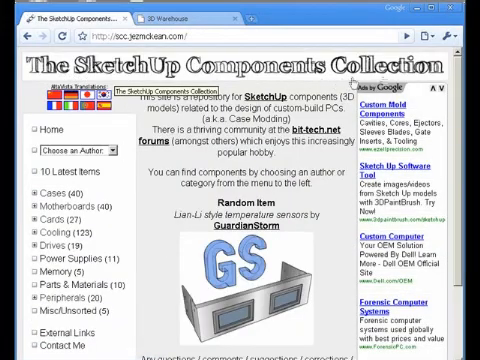
Step: Scroll down the SketchUp Components Collection home page toward the Cases category link in the sidebar
left_click(176, 16)
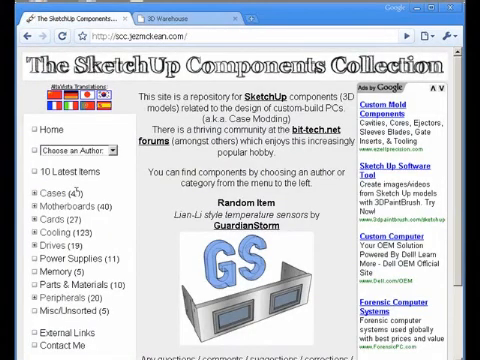
scroll("down", 3)
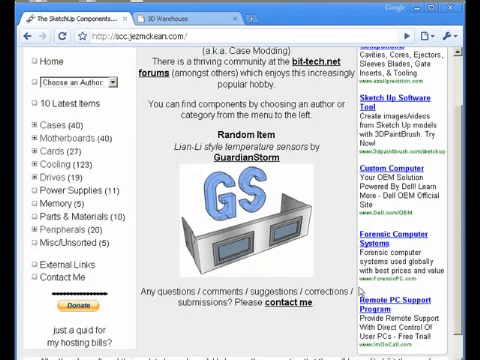
scroll("down", 3)
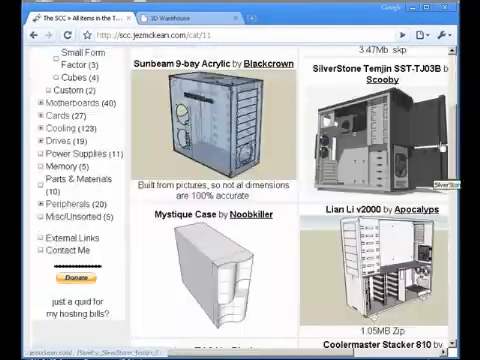
scroll("down", 3)
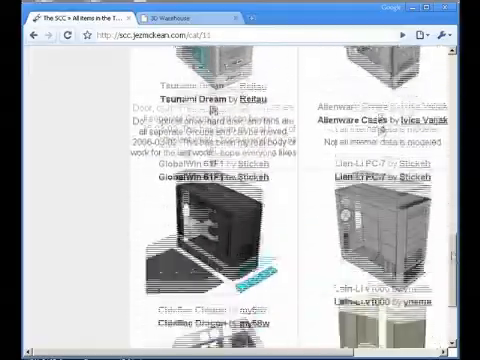
scroll("down", 3)
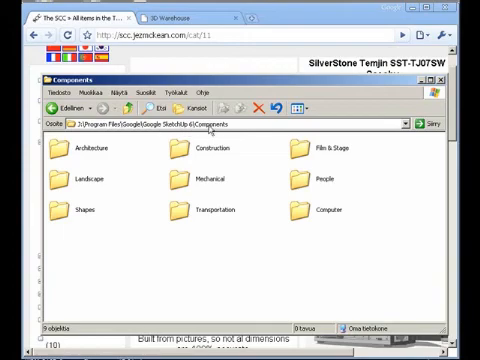
mouse_move(338, 180)
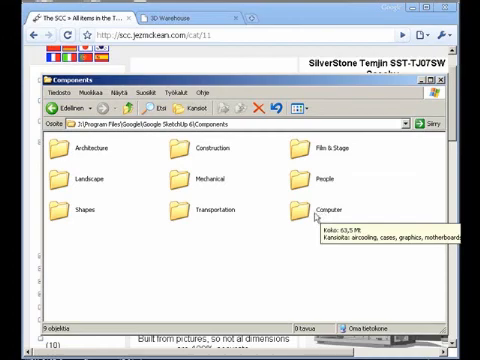
mouse_move(116, 180)
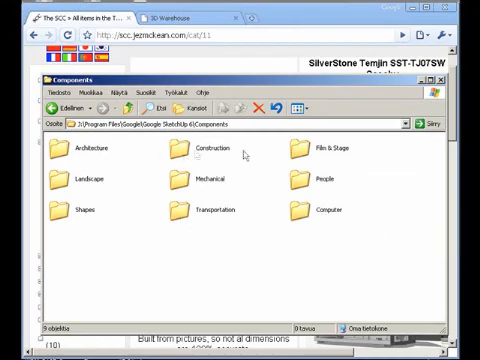
mouse_move(222, 198)
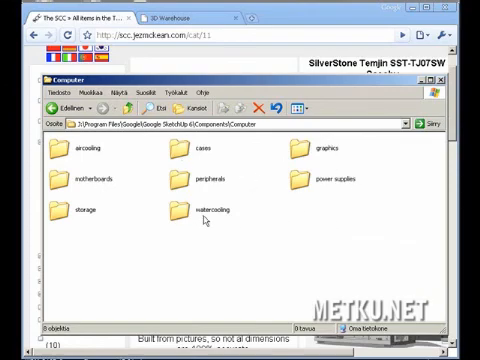
mouse_move(128, 190)
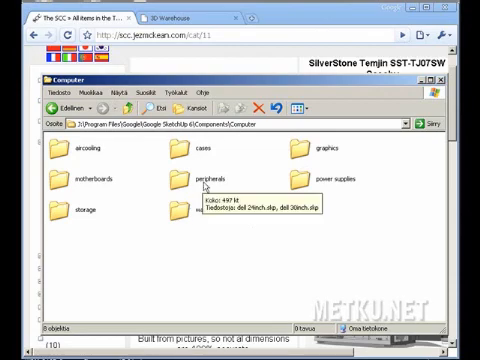
mouse_move(298, 160)
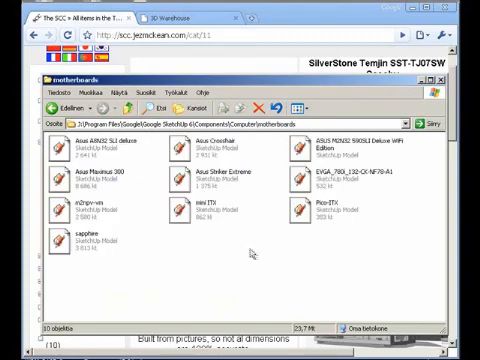
mouse_move(250, 256)
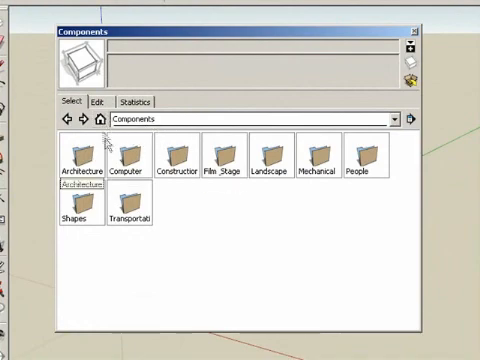
mouse_move(130, 160)
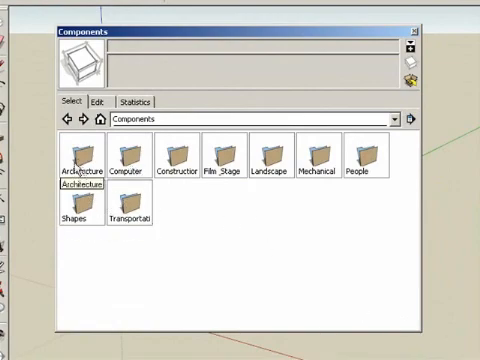
Step: Open the Computer collection in the Components Select tab to list its PC part subfolders
double_click(120, 160)
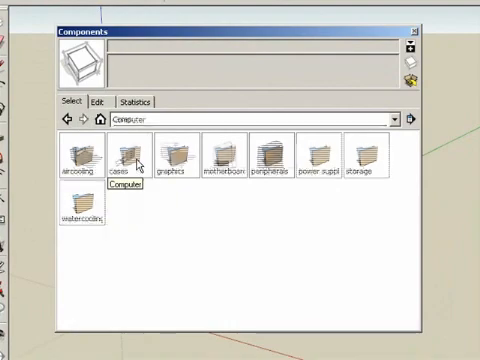